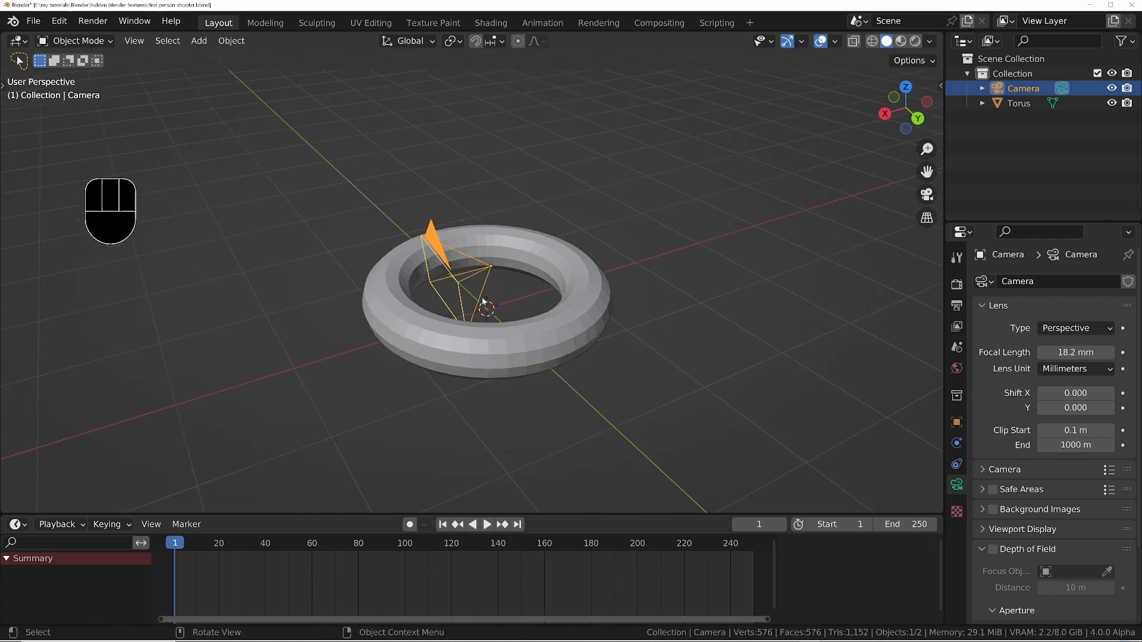
# Step: Frame the torus through the 18.2 mm scene camera and lock the camera to the view
pyautogui.scroll(-3)
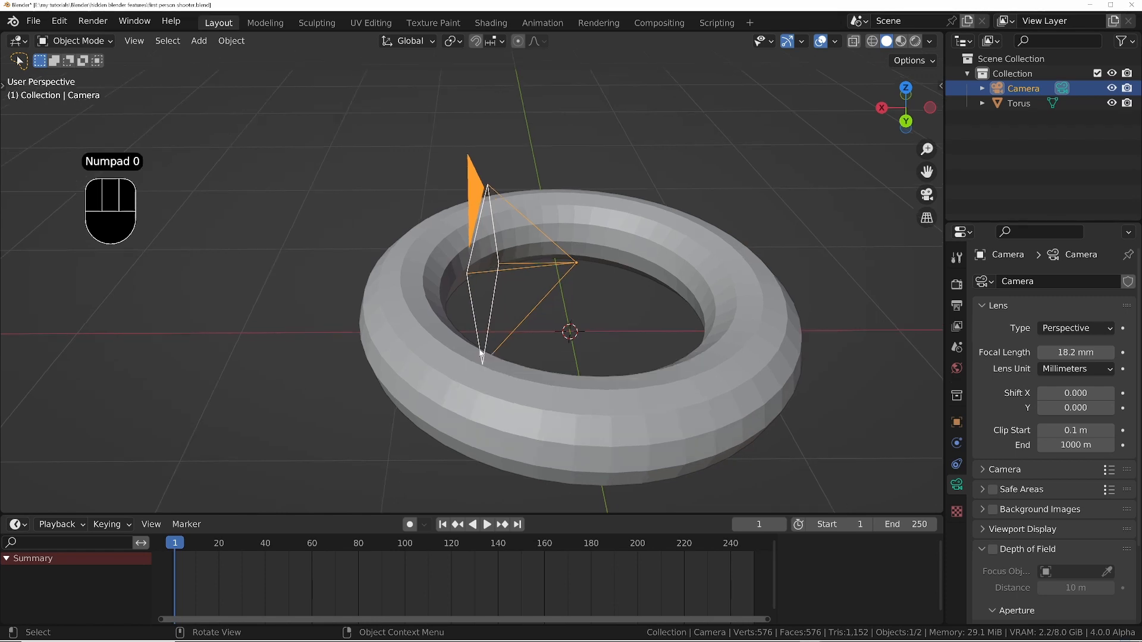
pyautogui.press('N')
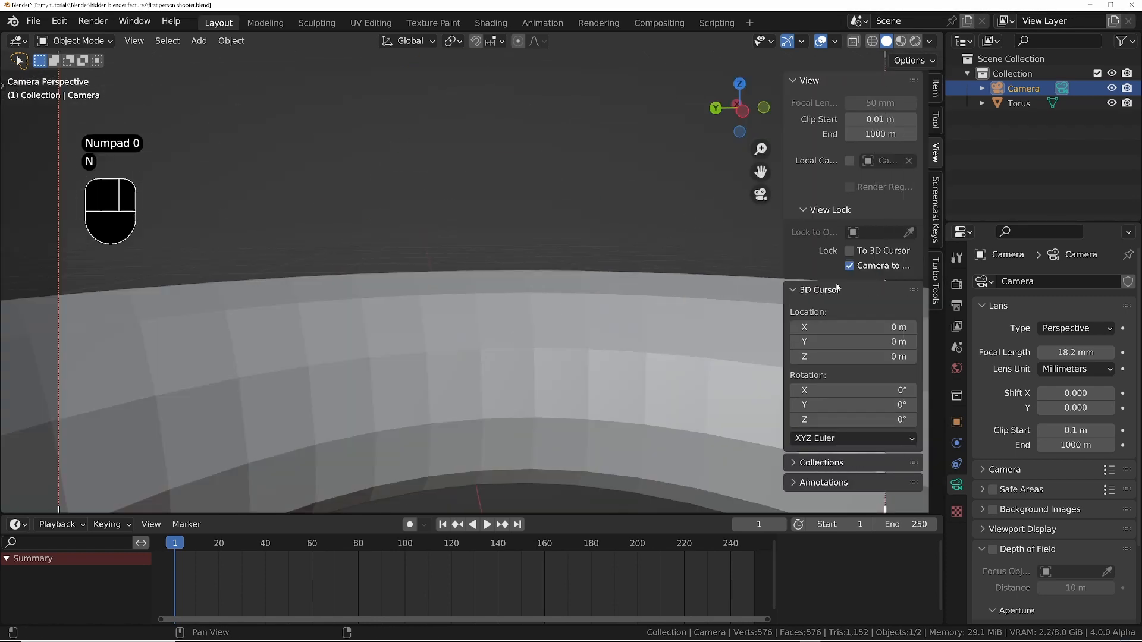
pyautogui.press('n')
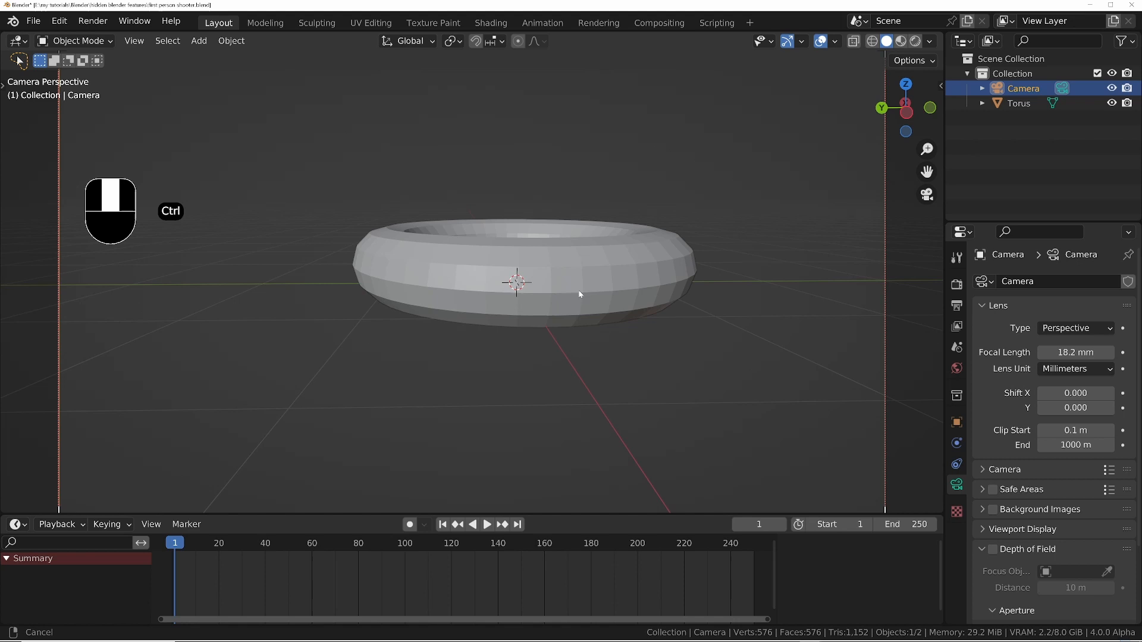
# Step: Fly the camera above the torus during playback, keying its transforms across frames 1–250
pyautogui.moveTo(517, 285); pyautogui.dragTo(484, 291)
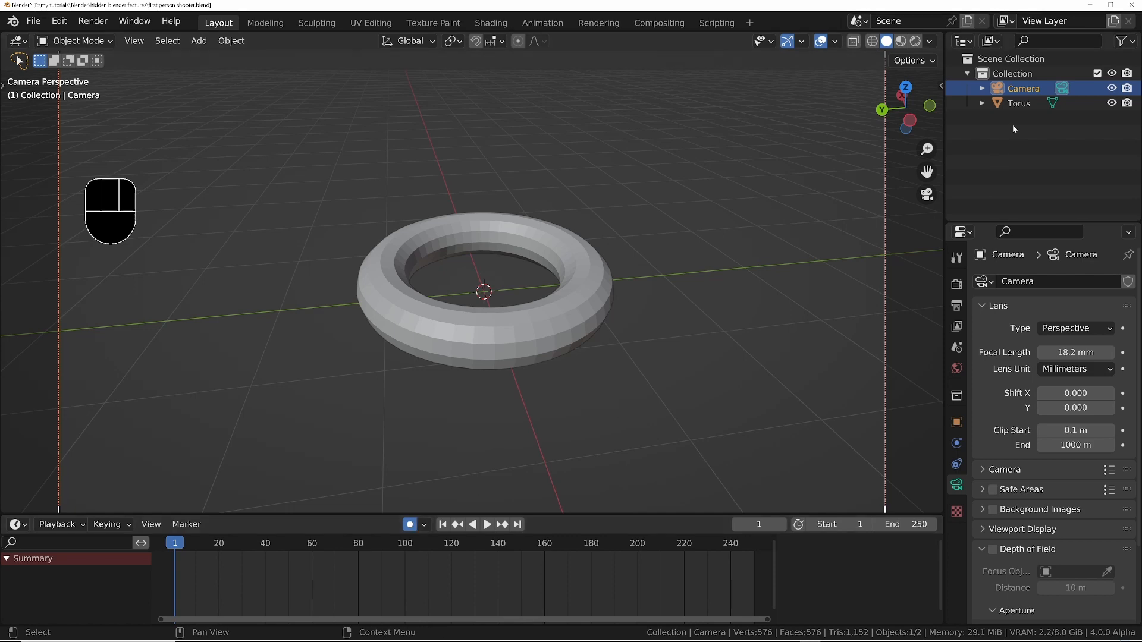
pyautogui.moveTo(568, 335)
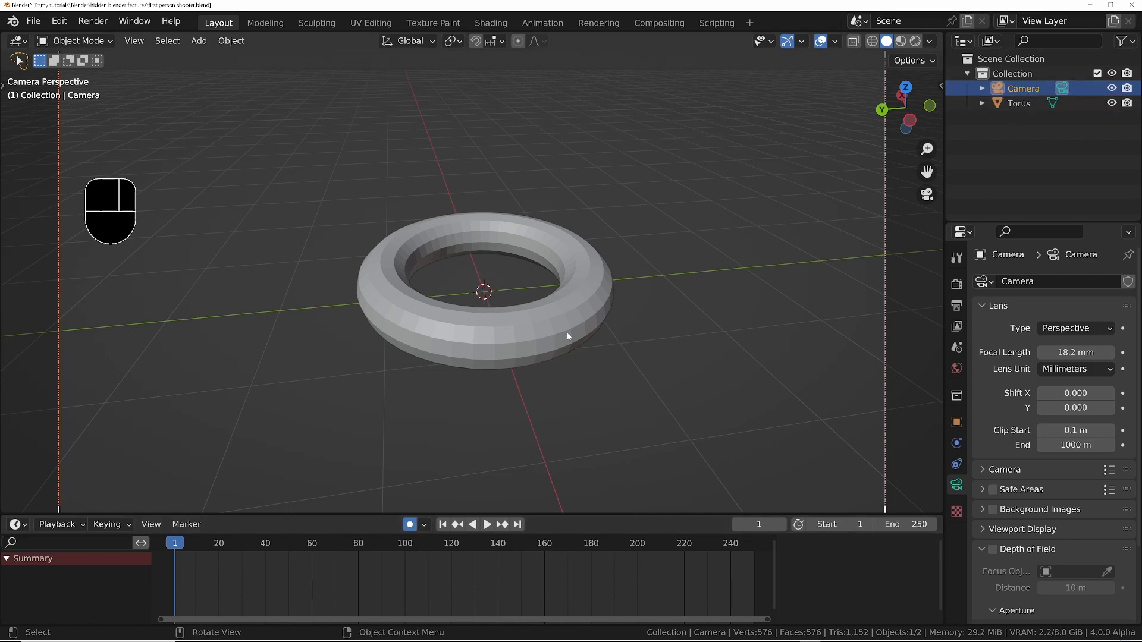
pyautogui.moveTo(521, 332)
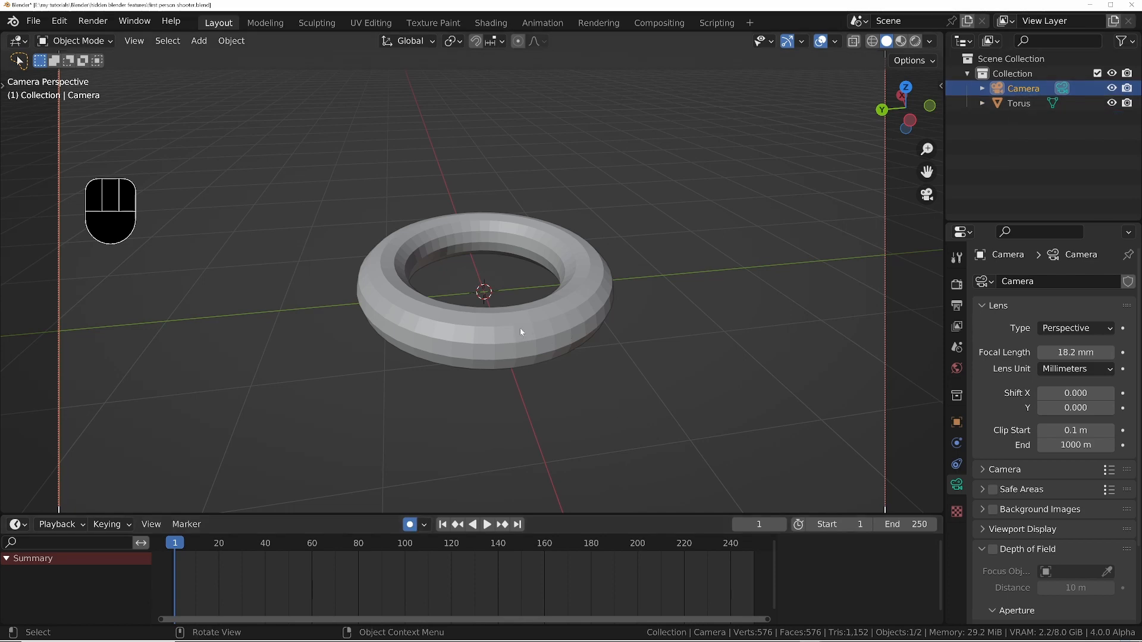
pyautogui.press('space')
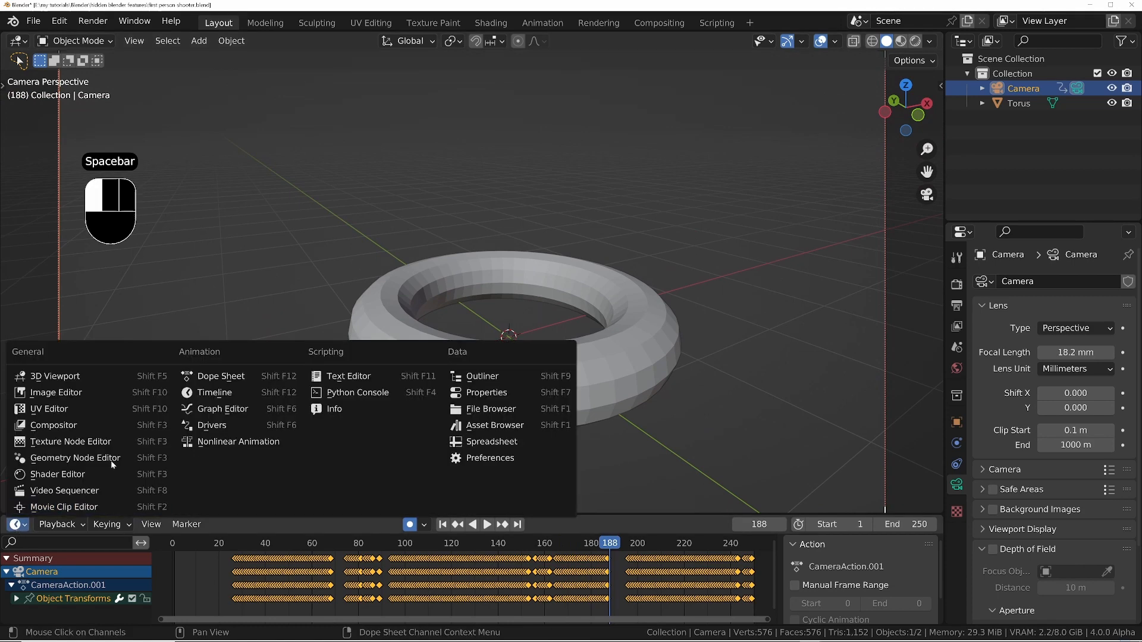
# Step: Show the camera's transform curves fitted in the Graph Editor and decimate their keyframes
pyautogui.click(220, 409)
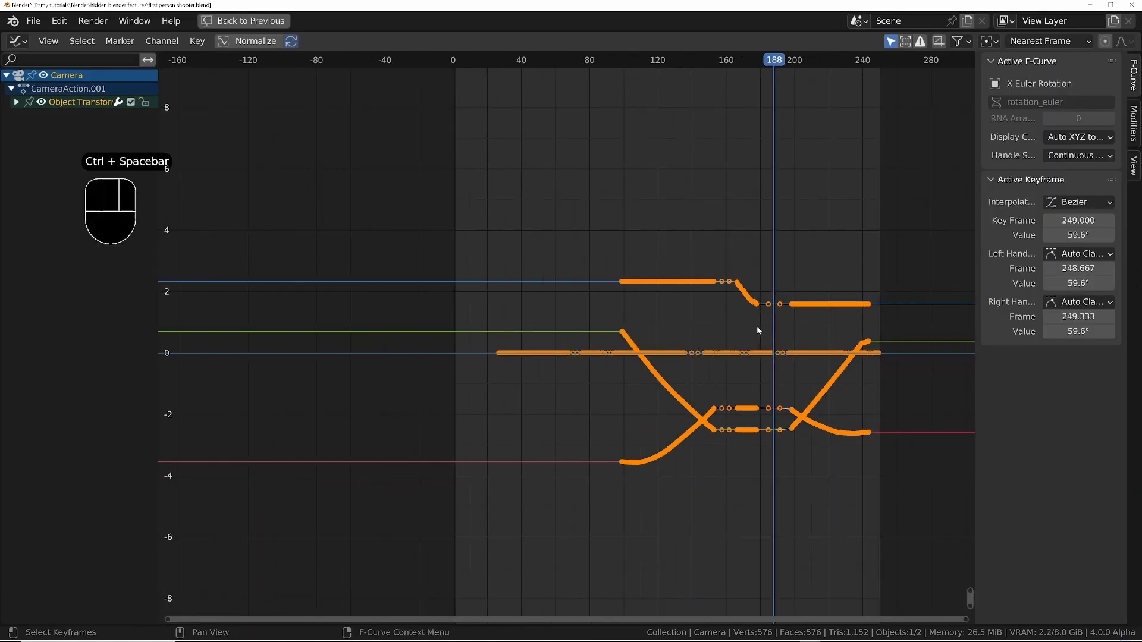
pyautogui.press('Home')
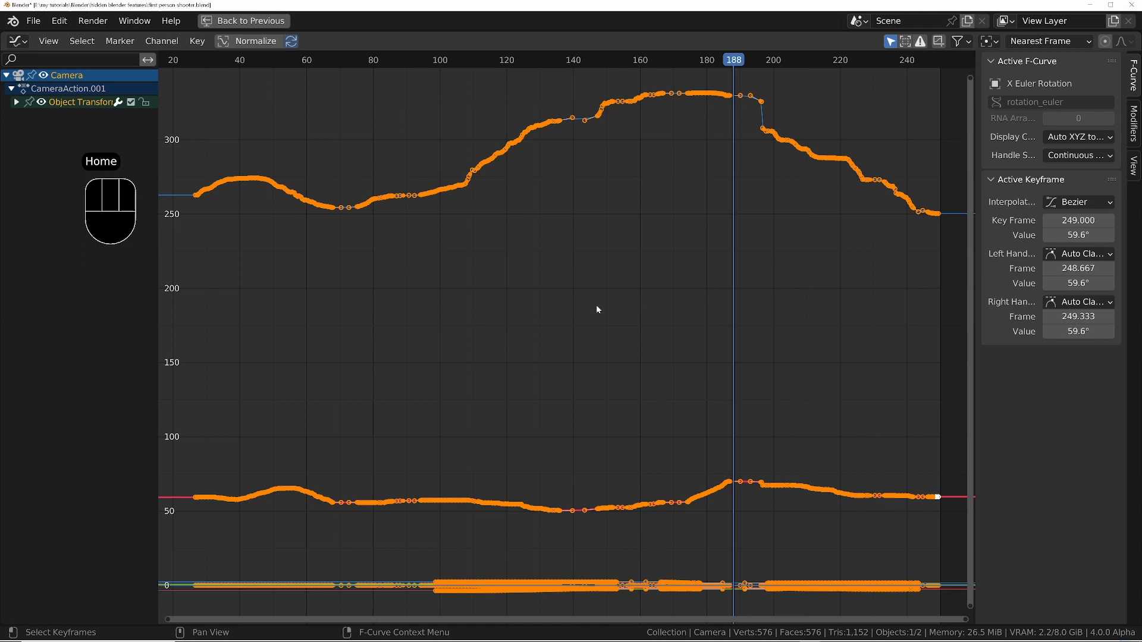
pyautogui.moveTo(378, 247)
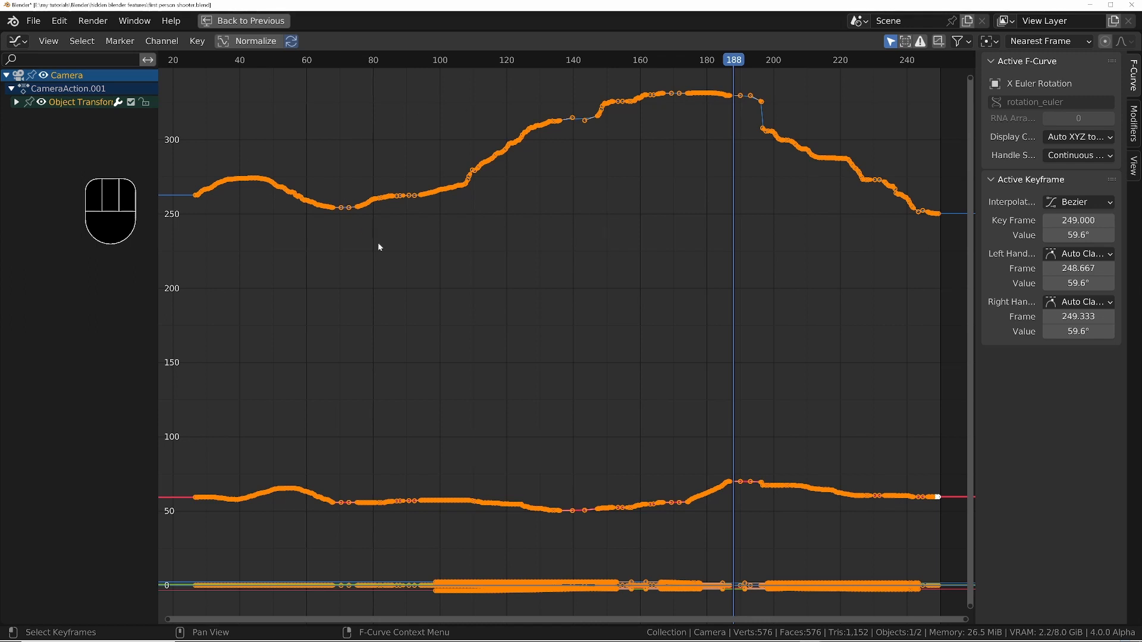
pyautogui.moveTo(249, 113)
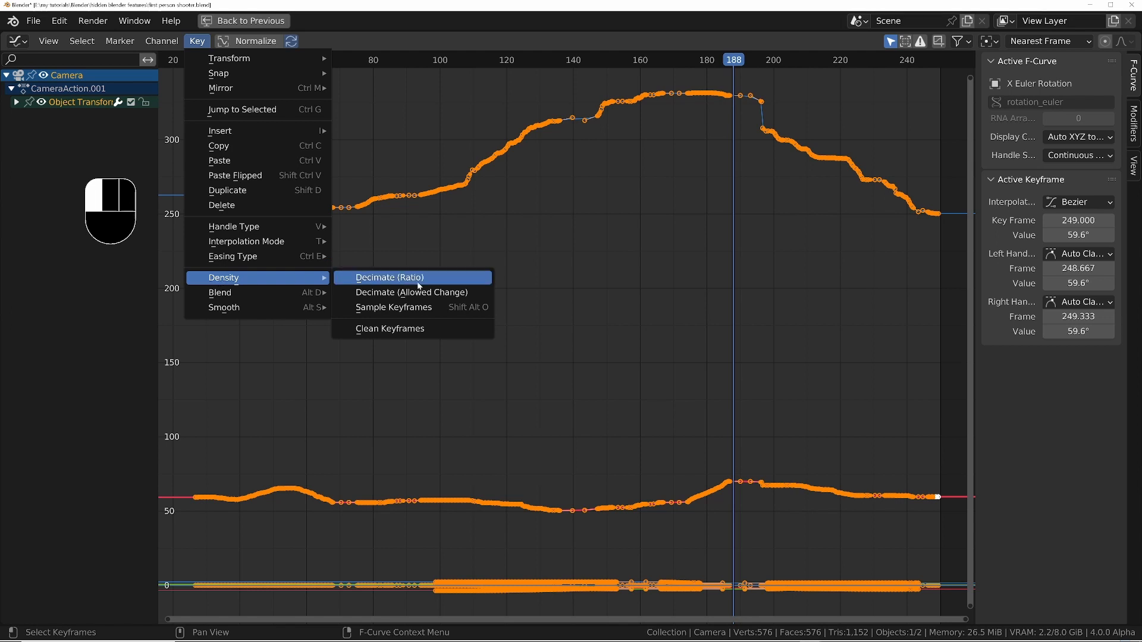
pyautogui.click(388, 277)
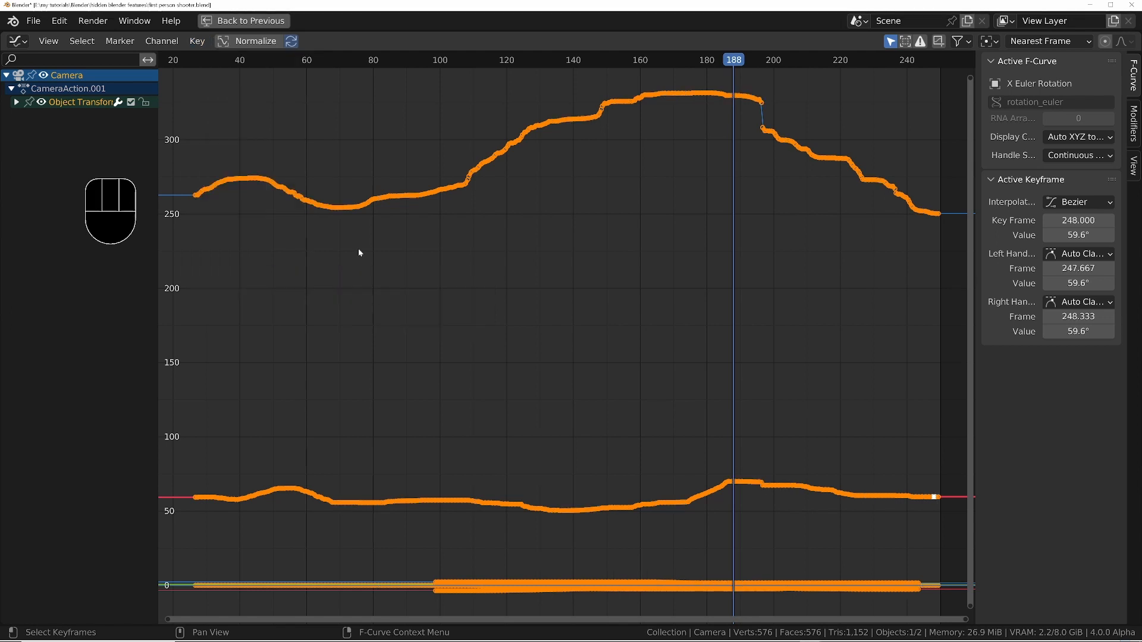
pyautogui.moveTo(680, 176)
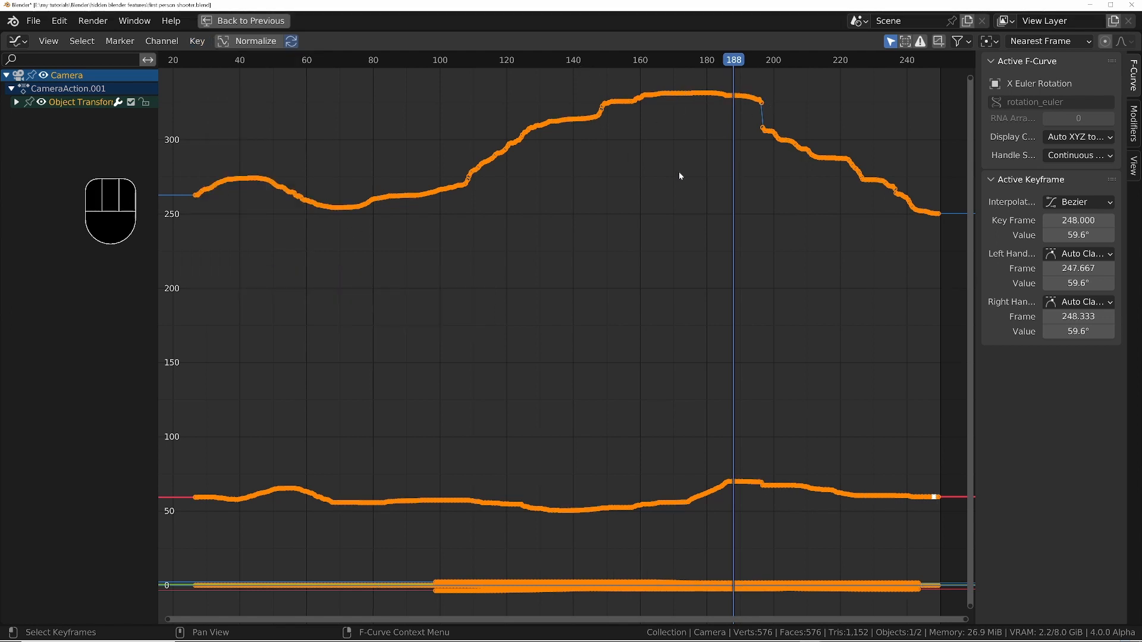
pyautogui.moveTo(613, 194)
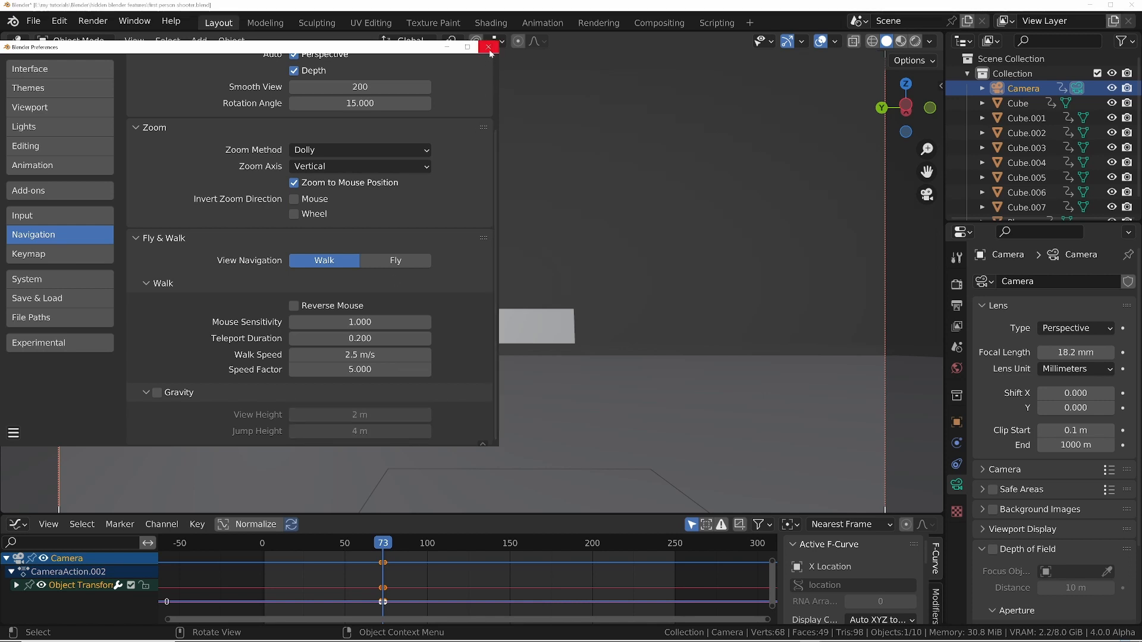
# Step: Close Preferences and walk the camera through the floating-platform course
pyautogui.click(489, 46)
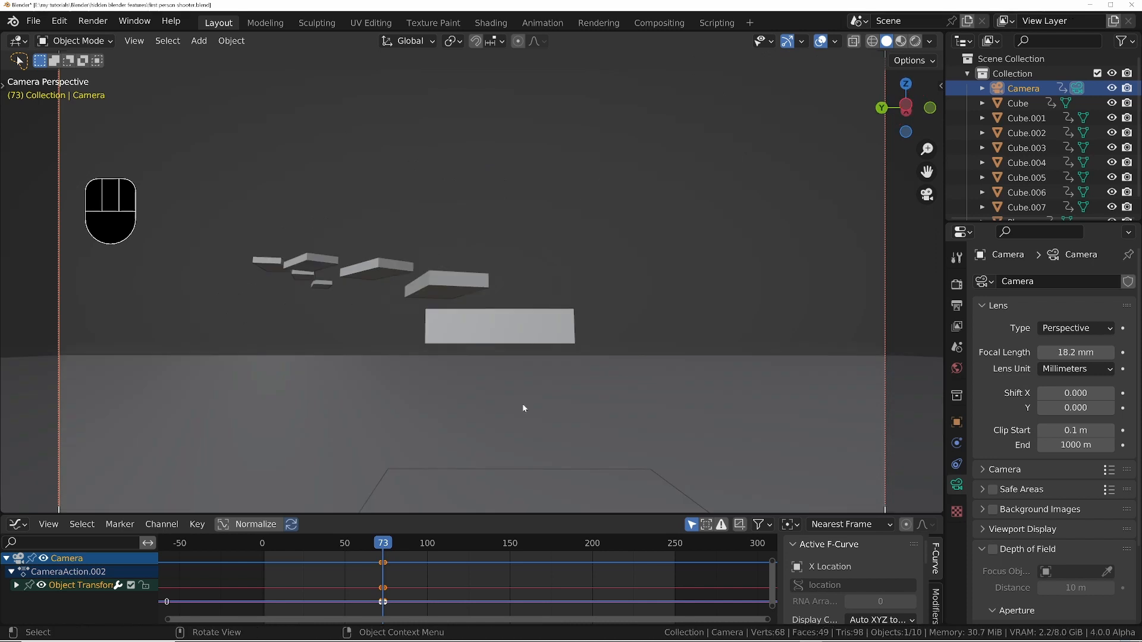
pyautogui.press('W')
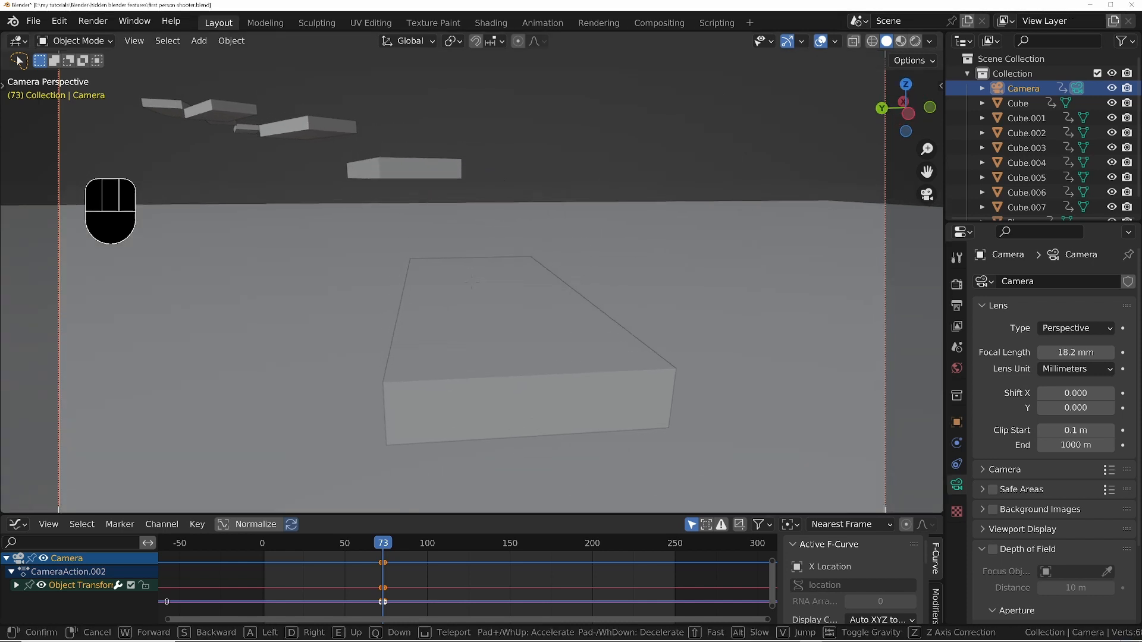